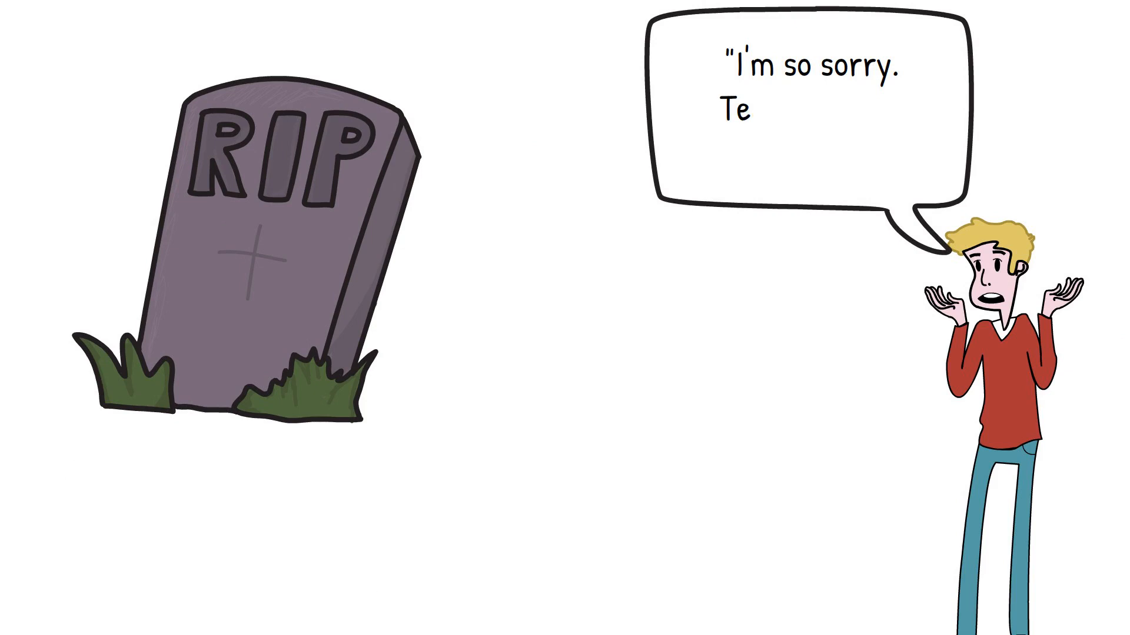
pyautogui.write('ll me, did he ever say anything?"')
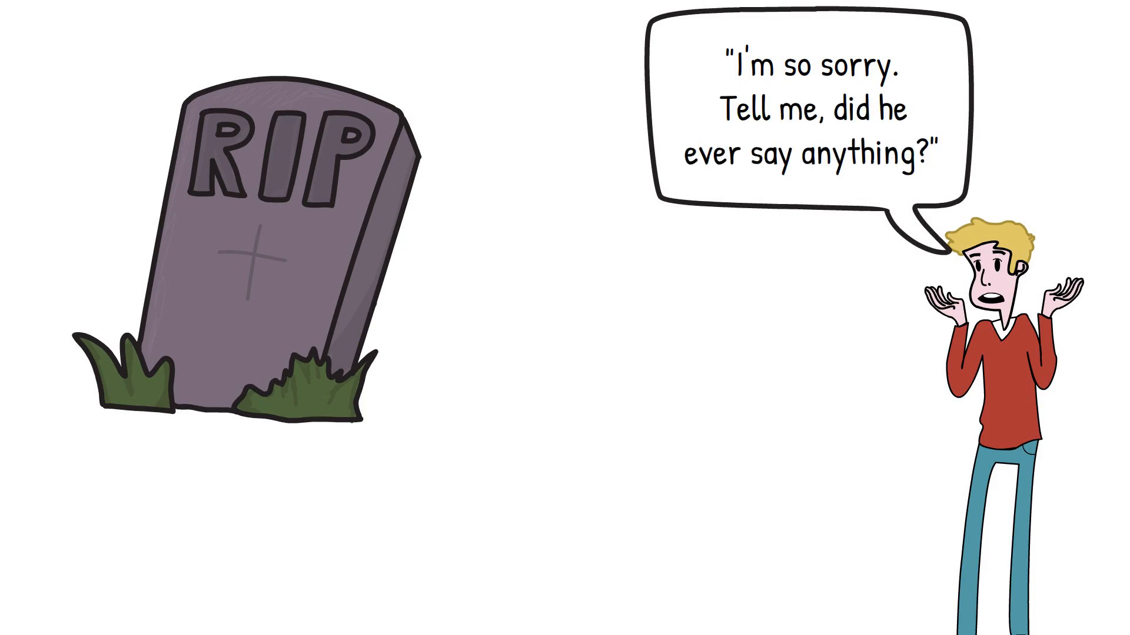